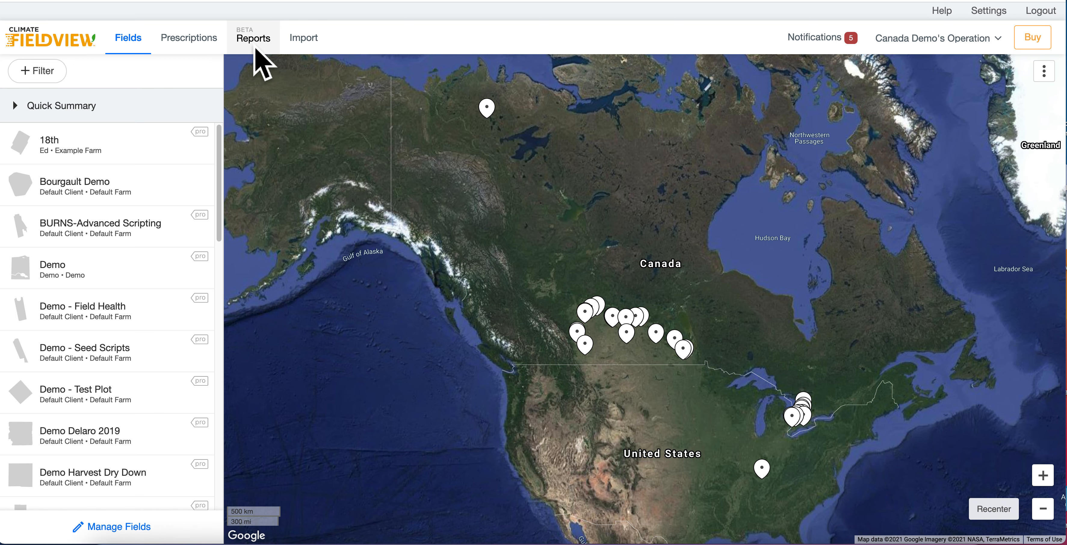
Step: Show the Reports yield summary for 2019 Barley by field
{"action": "left_click", "coordinate": [253, 37]}
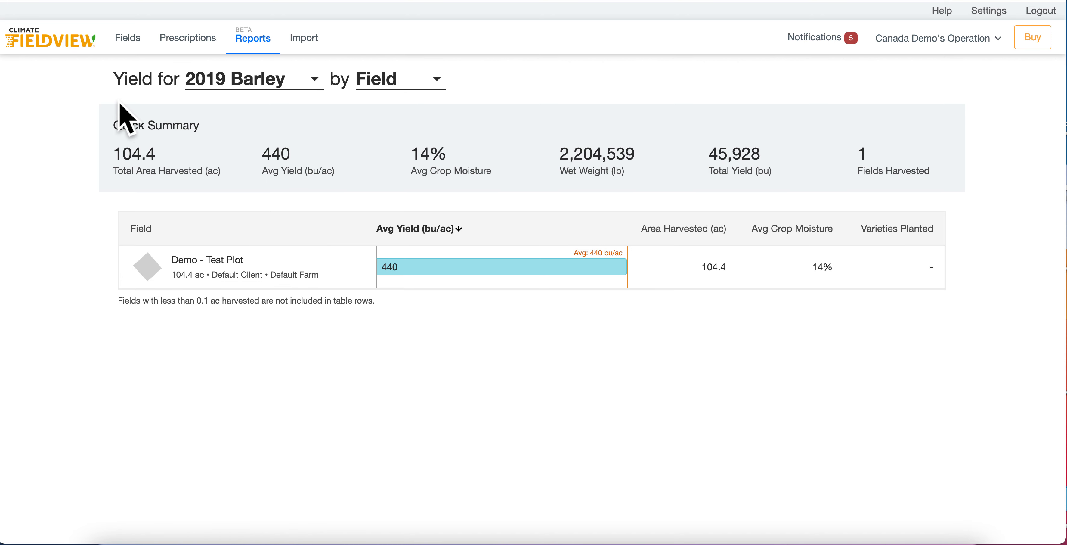
{"action": "mouse_move", "coordinate": [155, 109]}
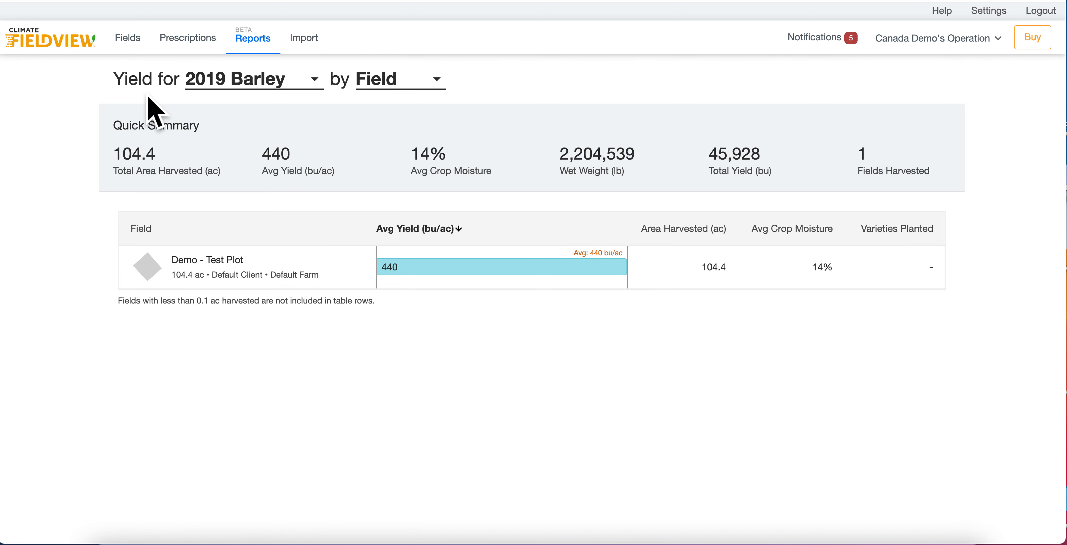
{"action": "mouse_move", "coordinate": [141, 116]}
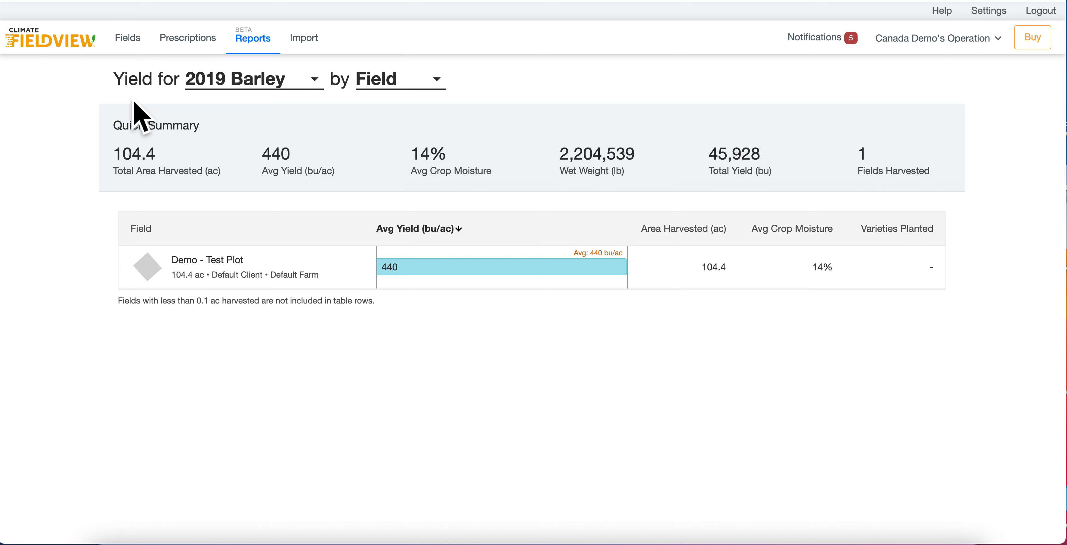
{"action": "mouse_move", "coordinate": [142, 111]}
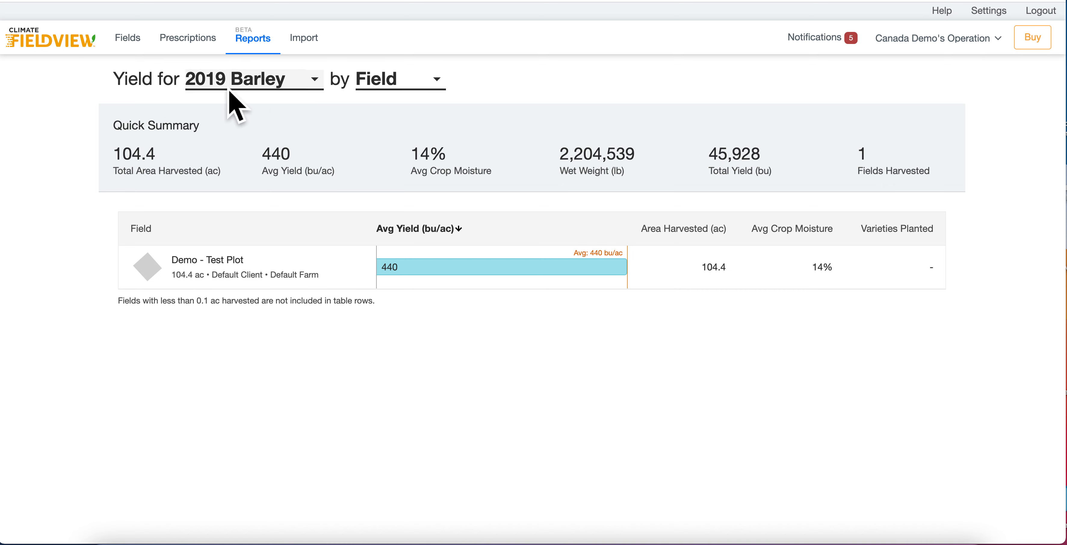
Step: Set the yield report to the 2018 Corn season, three fields averaging 121 bu/ac
{"action": "left_click", "coordinate": [252, 79]}
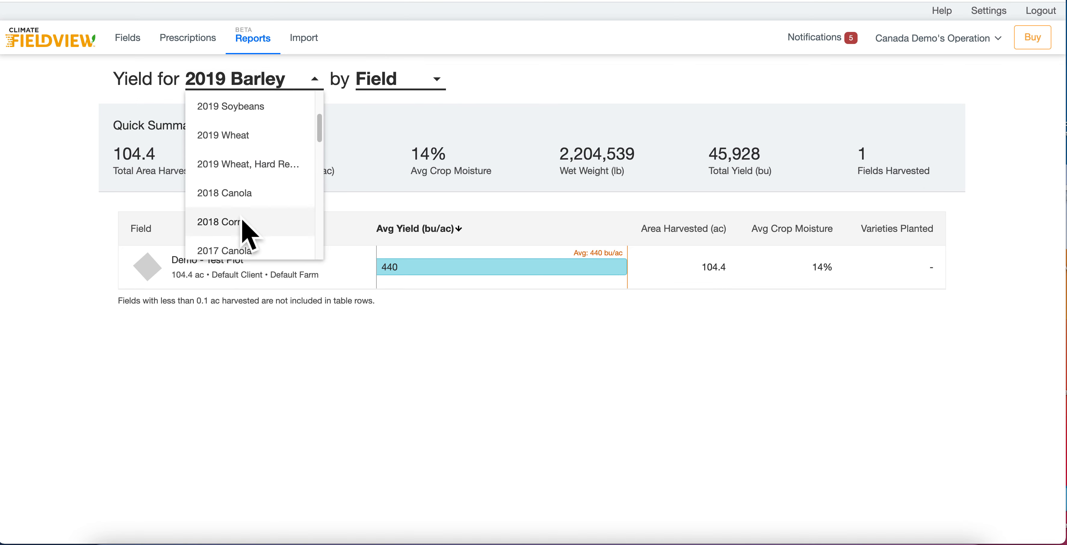
{"action": "left_click", "coordinate": [219, 221]}
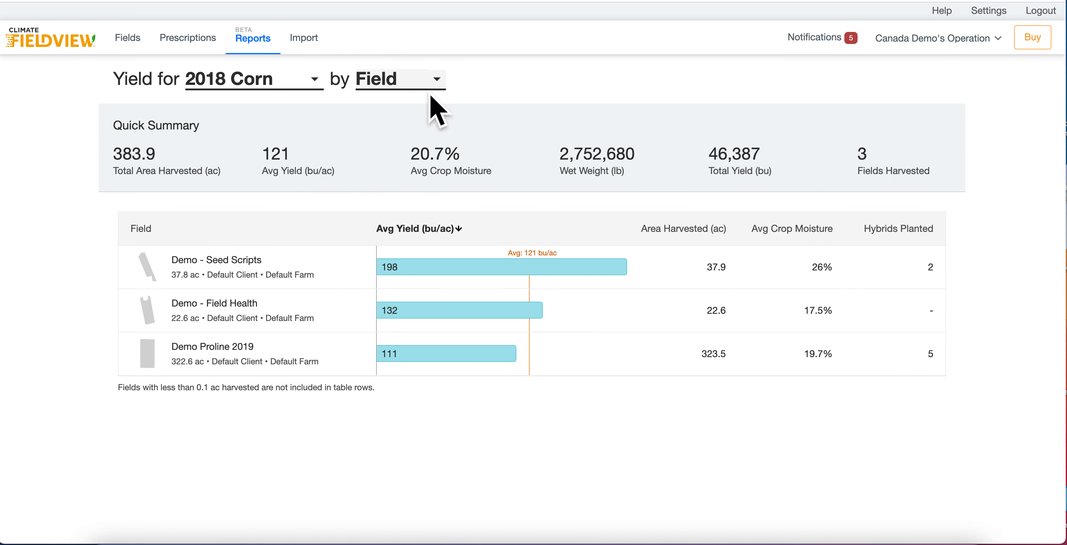
{"action": "left_click", "coordinate": [398, 79]}
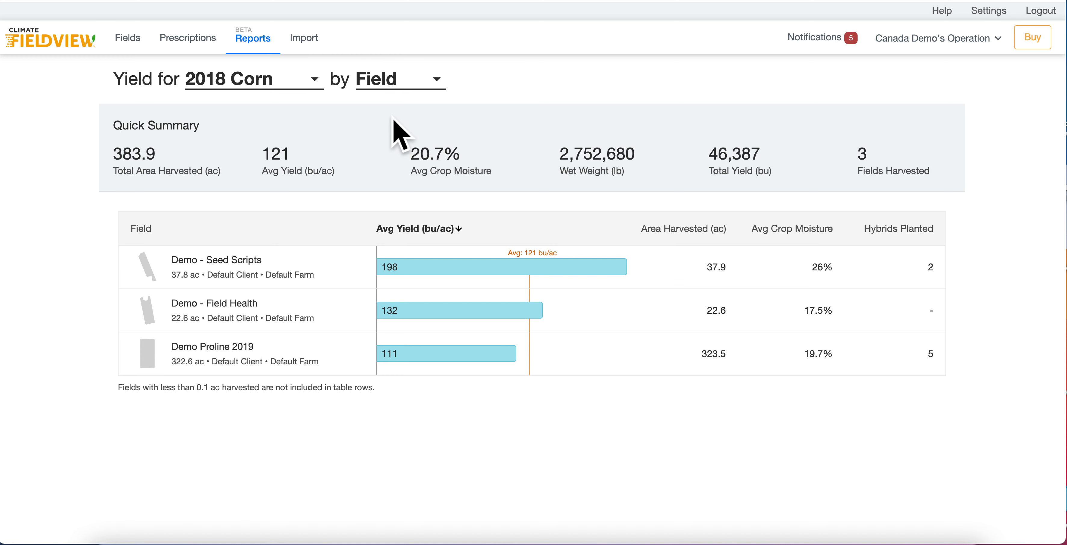
{"action": "mouse_move", "coordinate": [244, 378]}
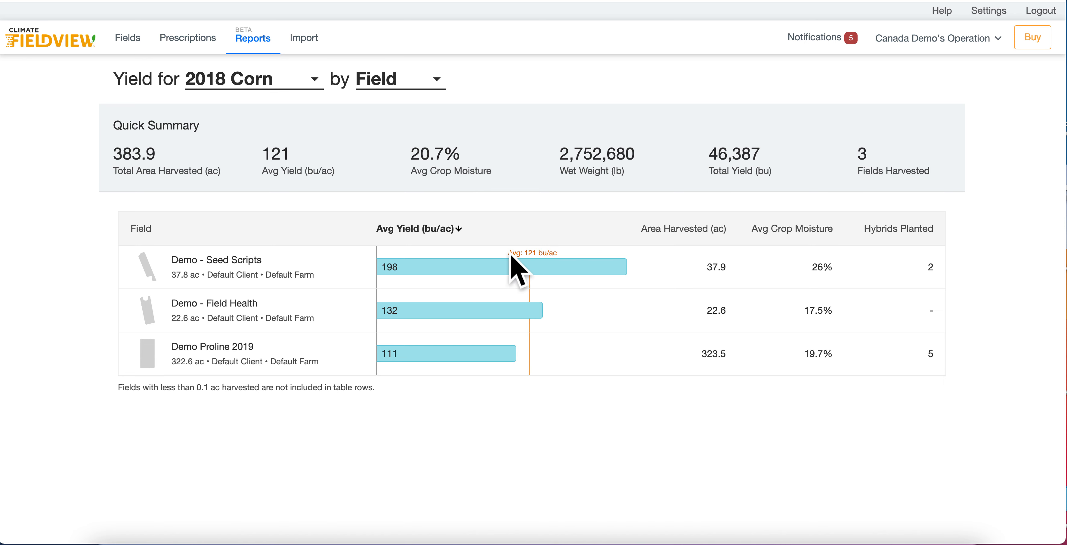
{"action": "mouse_move", "coordinate": [542, 293]}
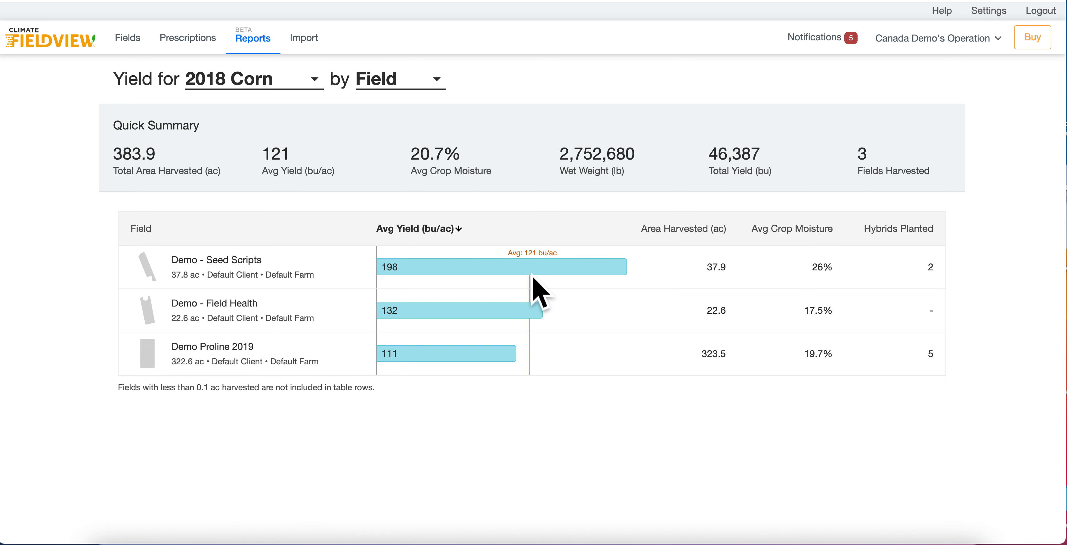
{"action": "mouse_move", "coordinate": [546, 385]}
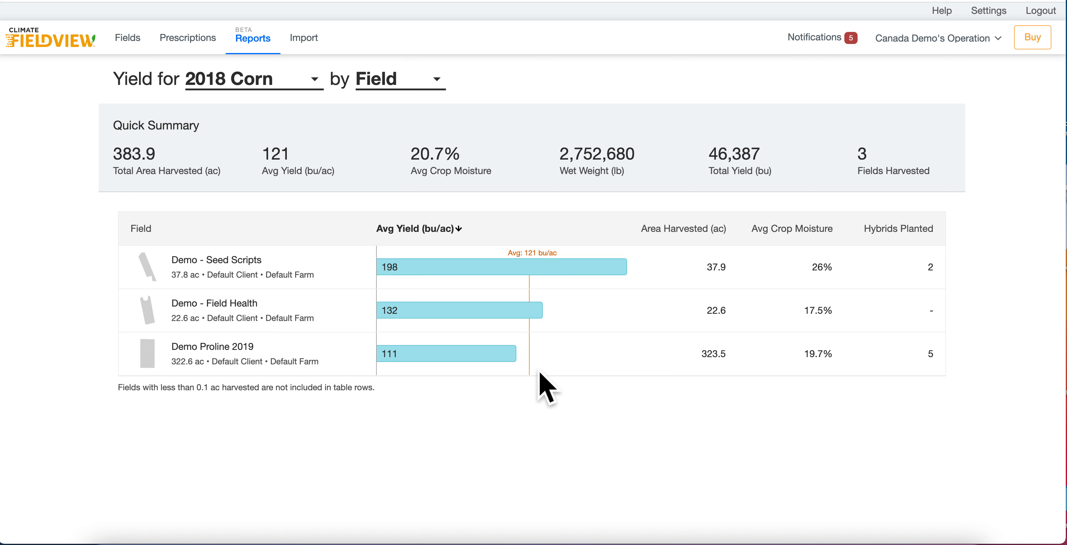
{"action": "mouse_move", "coordinate": [667, 157]}
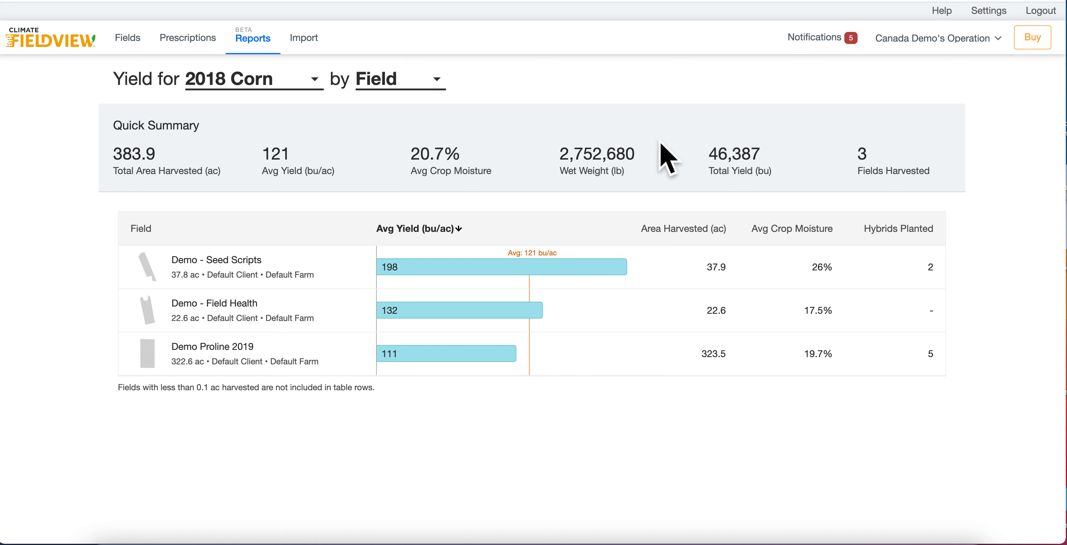
{"action": "mouse_move", "coordinate": [953, 180]}
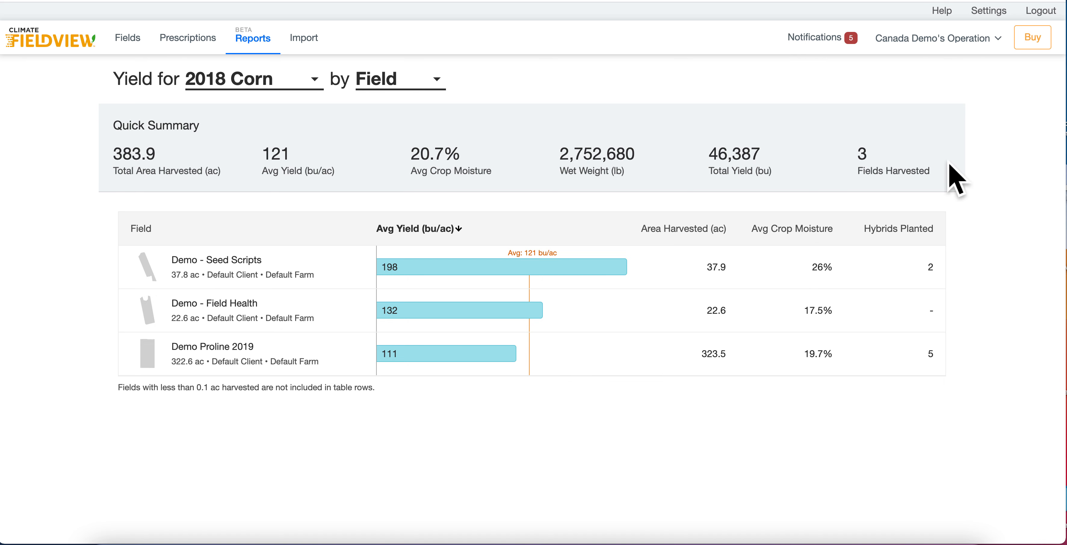
{"action": "mouse_move", "coordinate": [886, 177]}
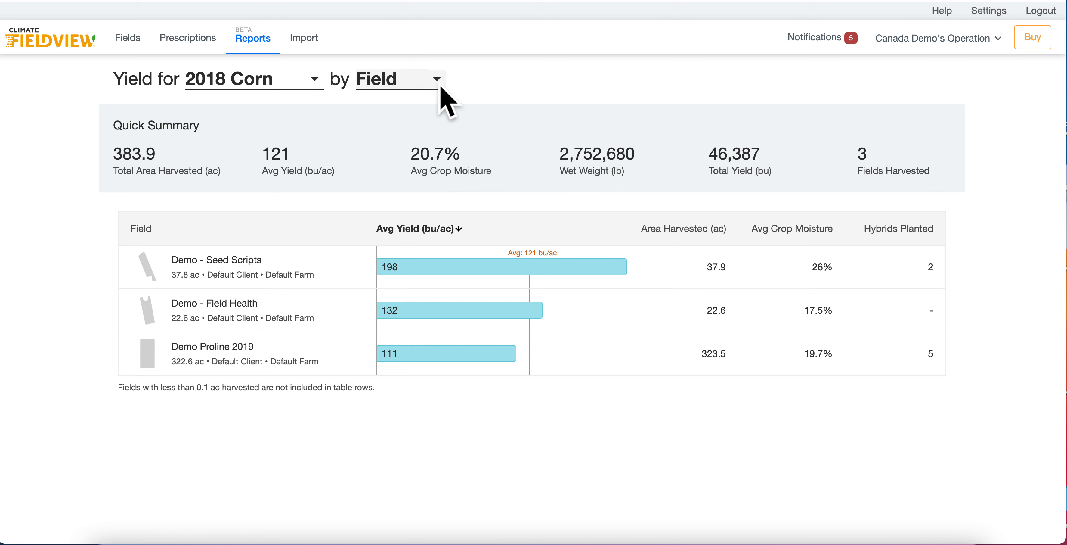
Step: Group the 2018 Corn report by Hybrid and review the rows, Variable Rate at 203 bu/ac
{"action": "left_click", "coordinate": [396, 78]}
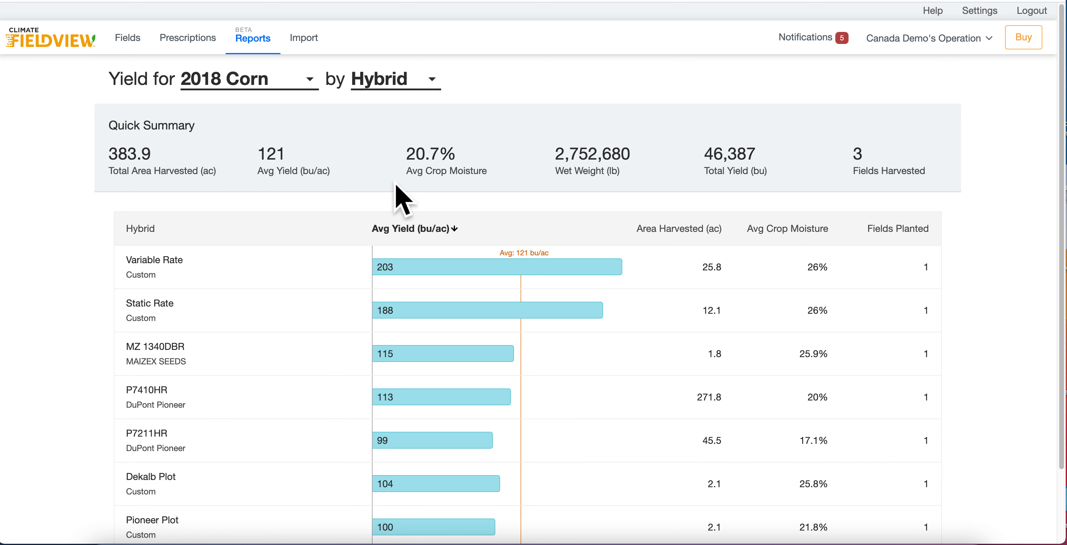
{"action": "scroll", "scroll_direction": "down", "scroll_amount": 3}
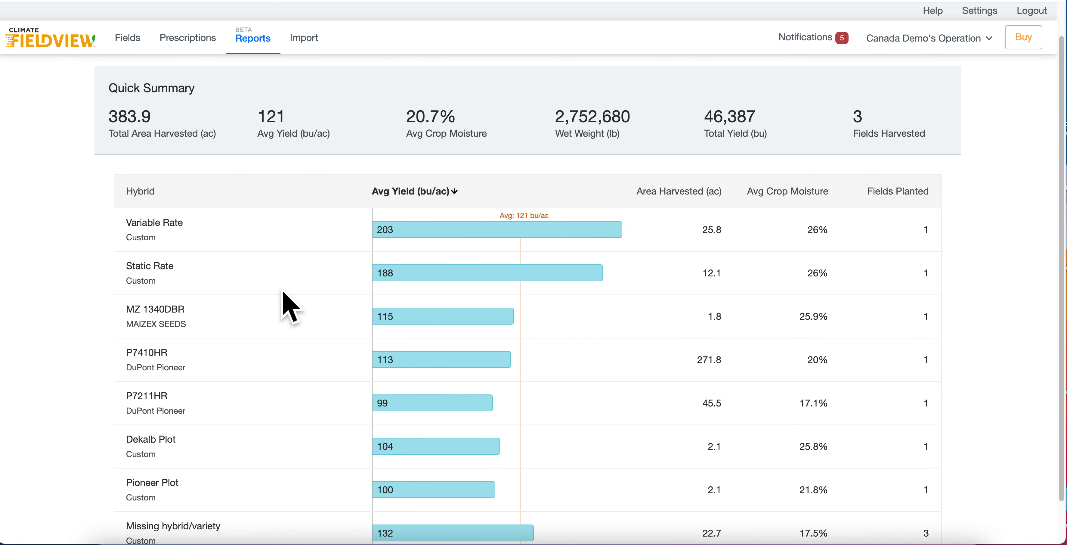
{"action": "scroll", "scroll_direction": "down", "scroll_amount": 3}
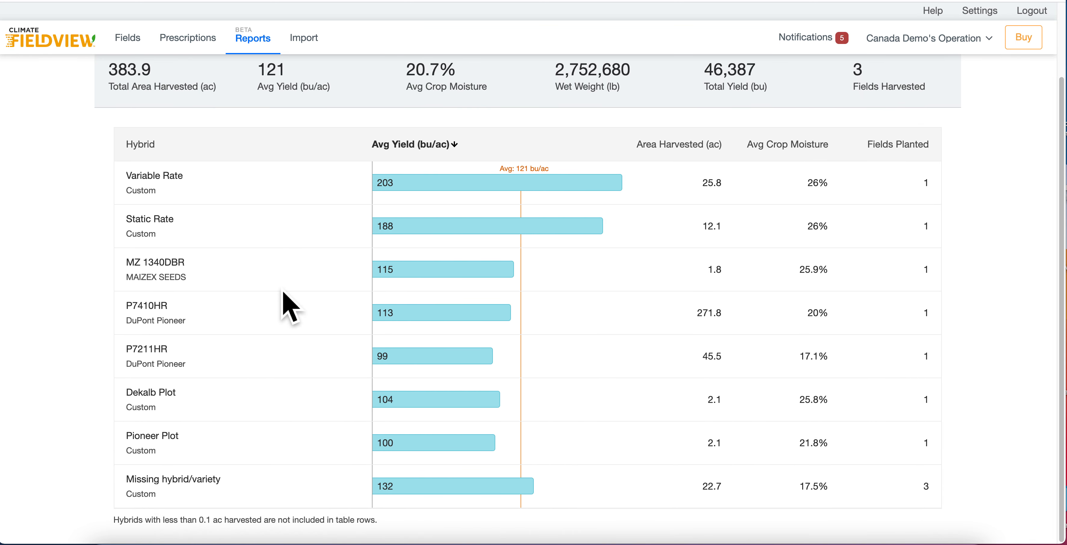
{"action": "mouse_move", "coordinate": [531, 225]}
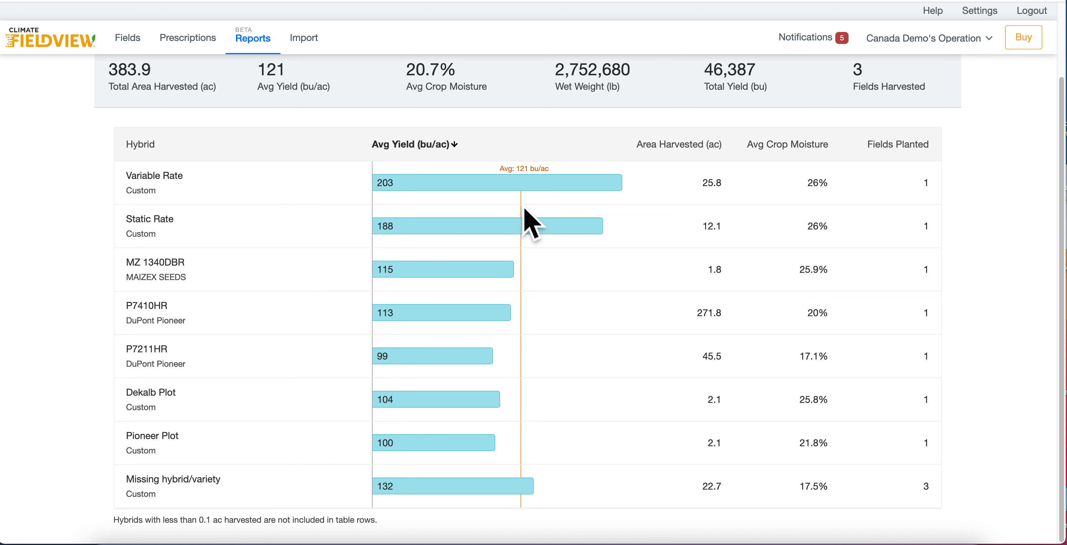
{"action": "mouse_move", "coordinate": [533, 235]}
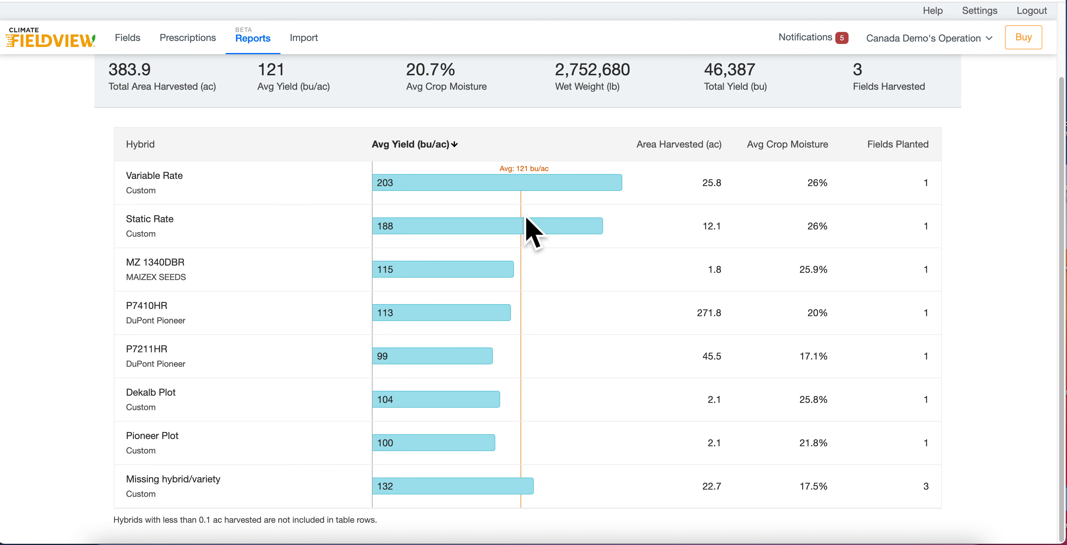